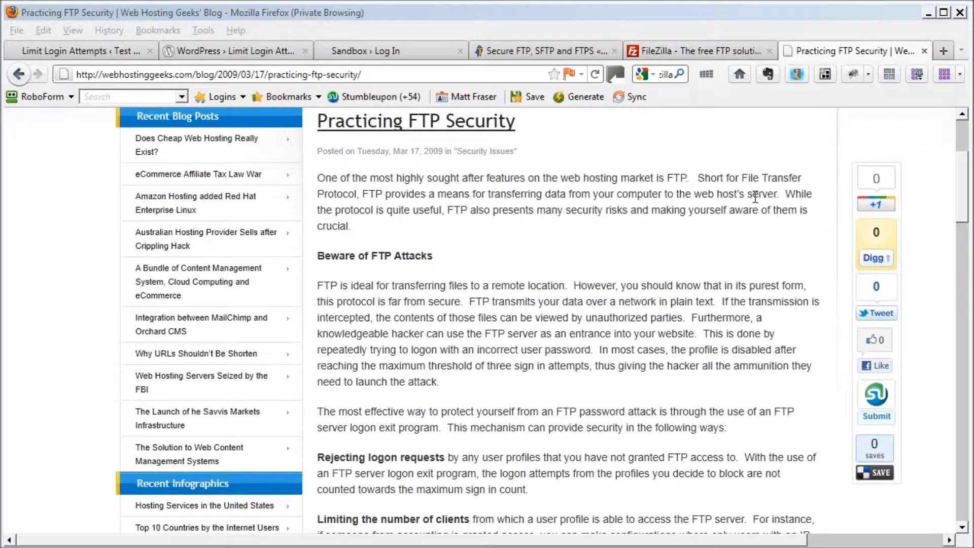
pyautogui.moveTo(718, 200)
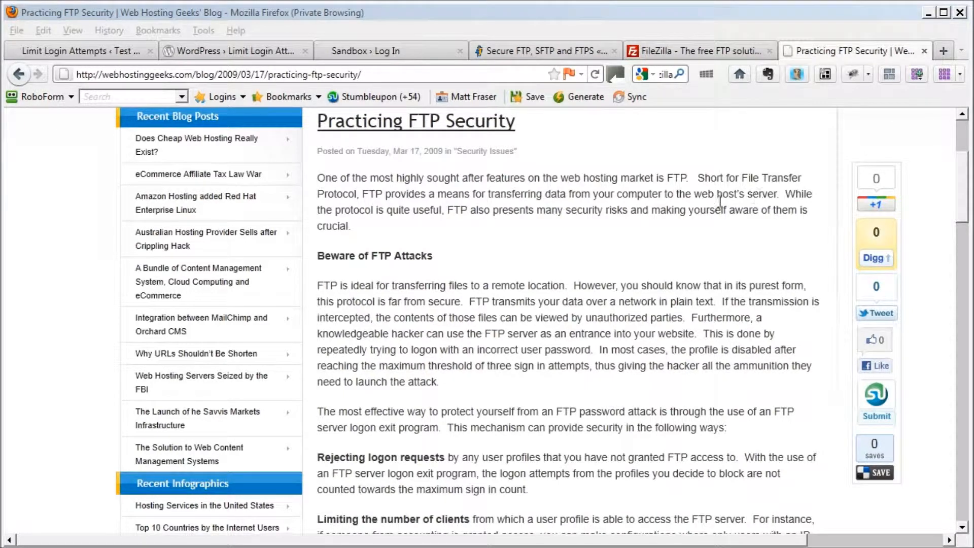
pyautogui.moveTo(568, 210)
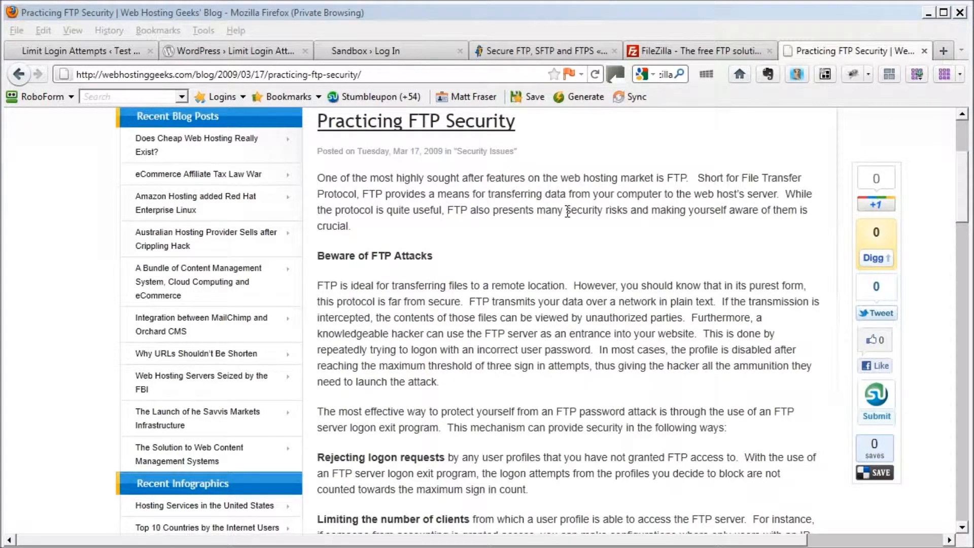
pyautogui.moveTo(613, 211)
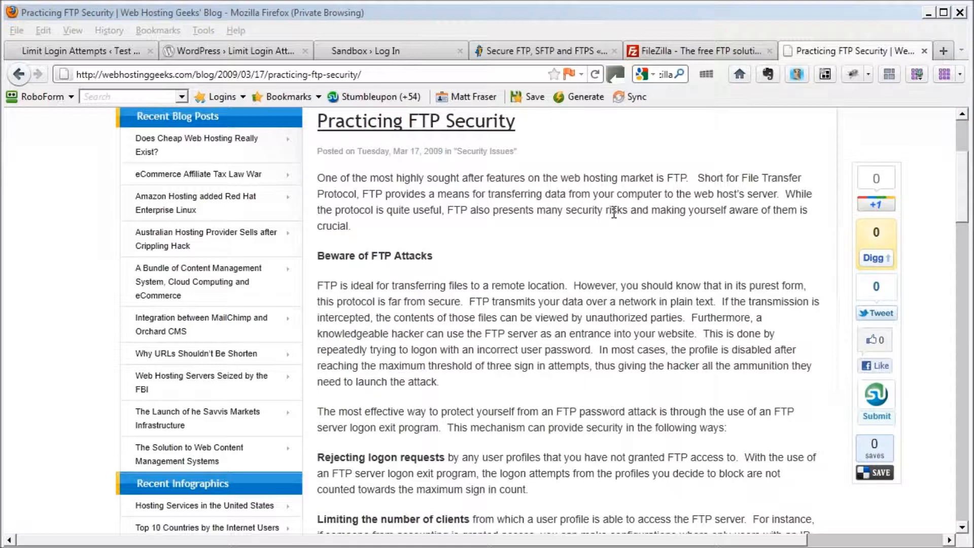
pyautogui.moveTo(453, 223)
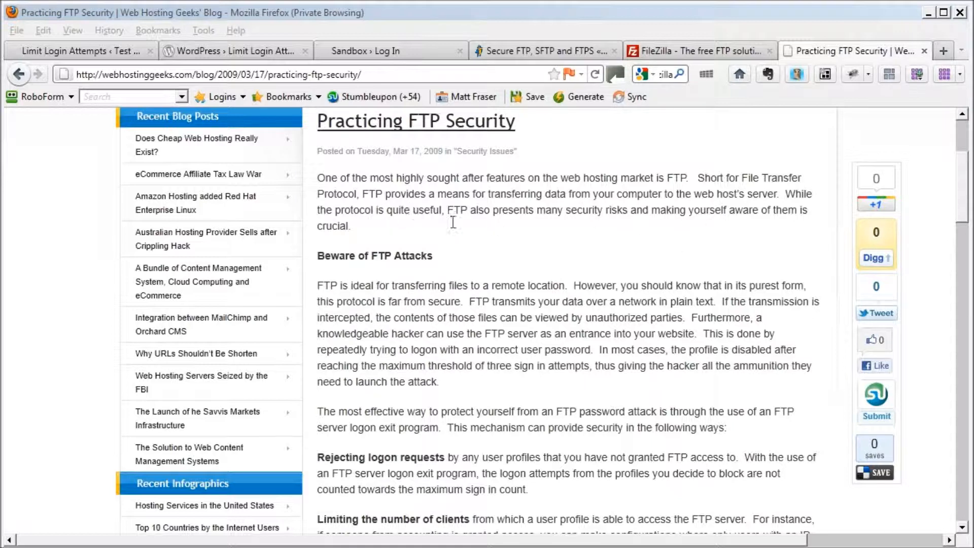
pyautogui.moveTo(695, 225)
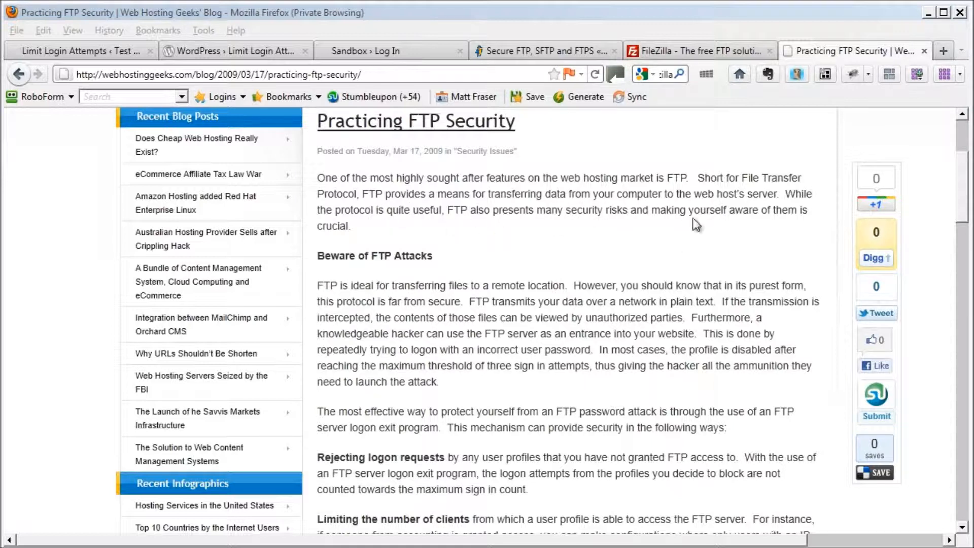
pyautogui.moveTo(698, 283)
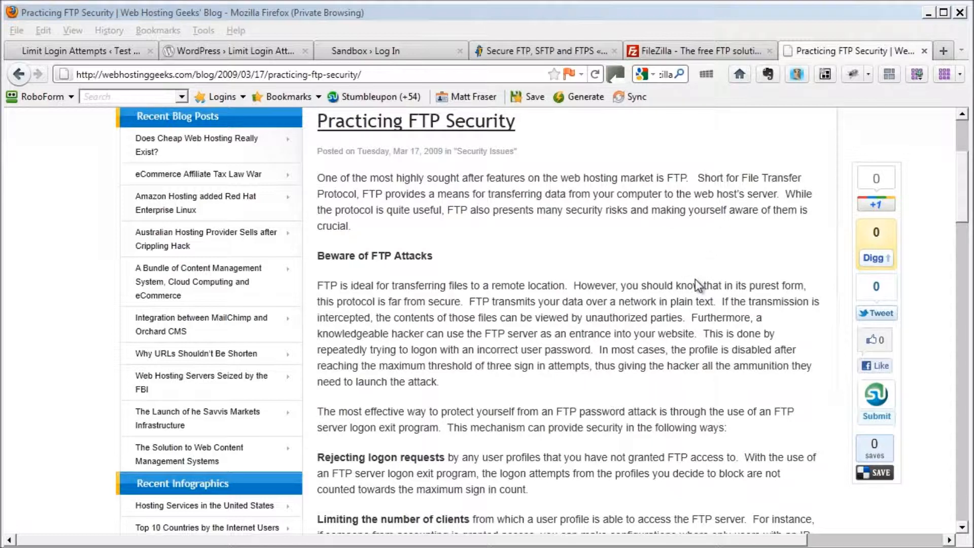
pyautogui.moveTo(704, 285)
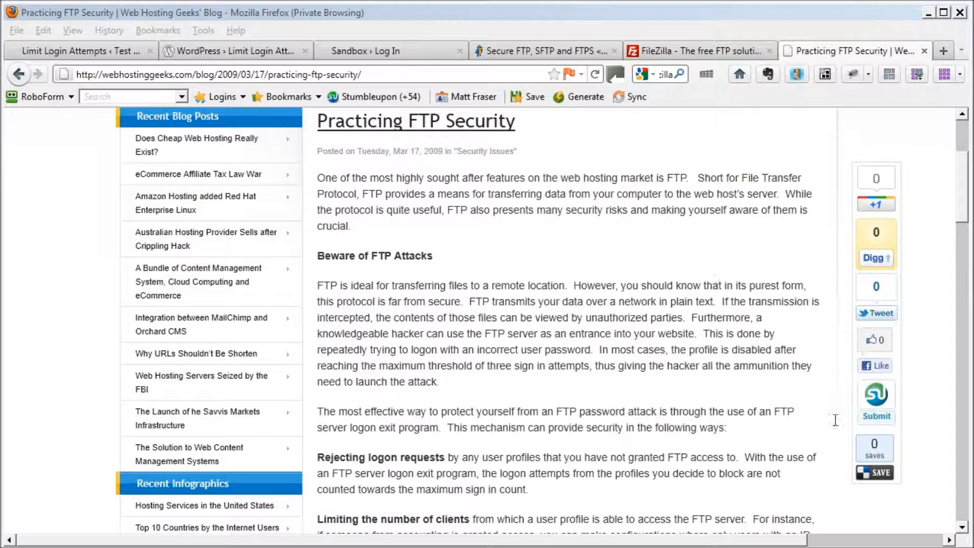
pyautogui.moveTo(533, 245)
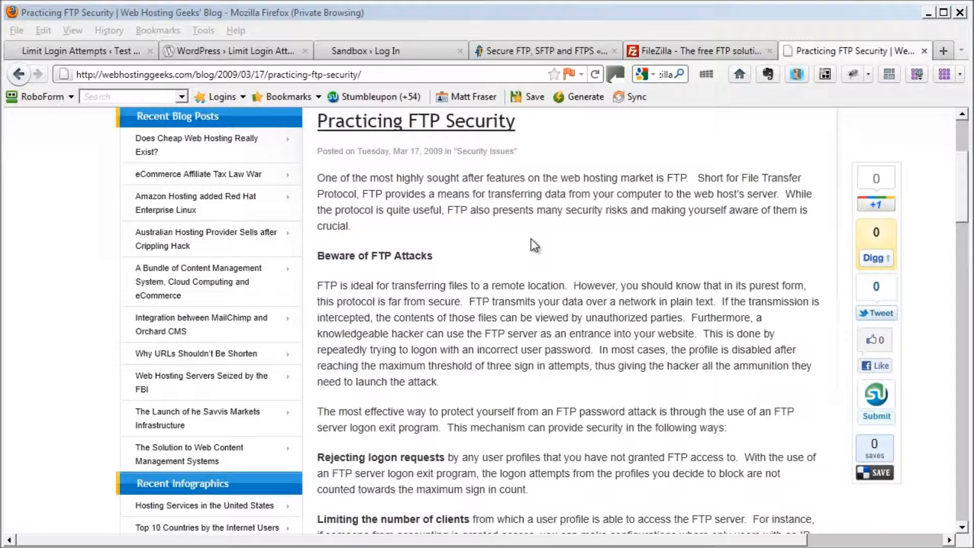
pyautogui.moveTo(620, 280)
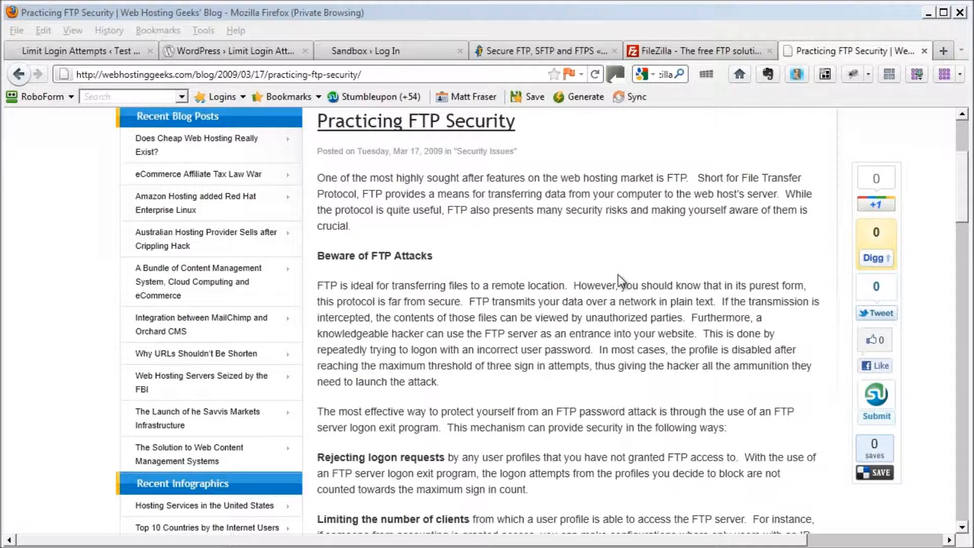
# Glance at the FileZilla homepage, then read further down the Practicing FTP Security article.
pyautogui.click(696, 51)
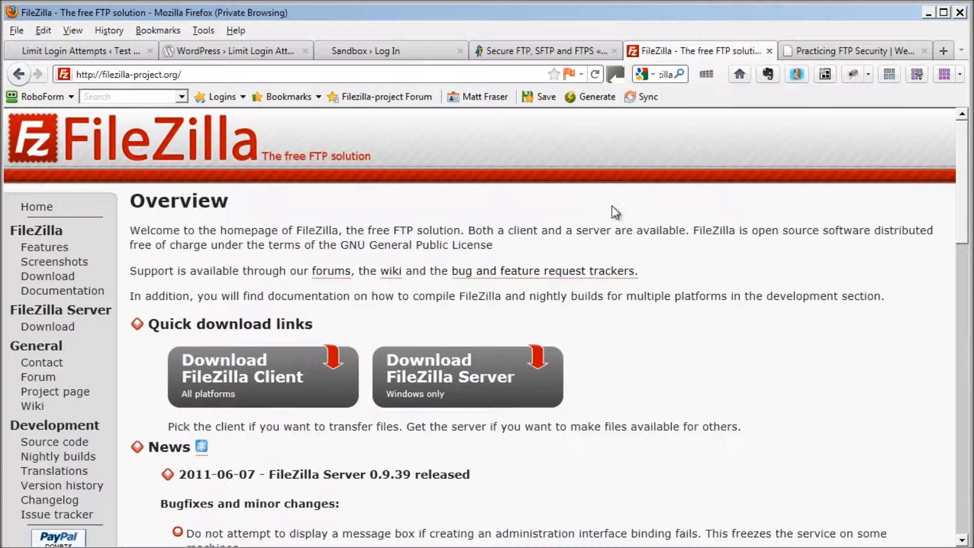
pyautogui.click(854, 51)
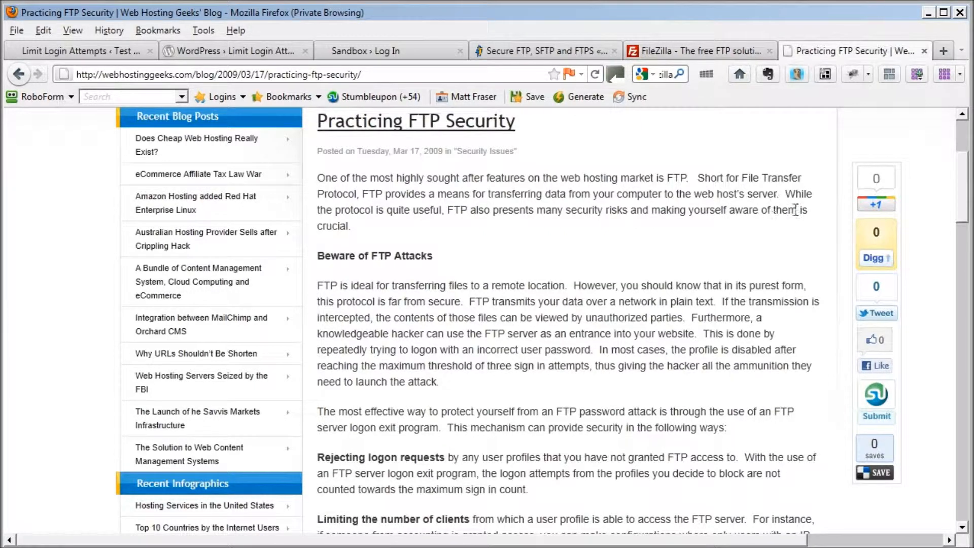
pyautogui.moveTo(593, 276)
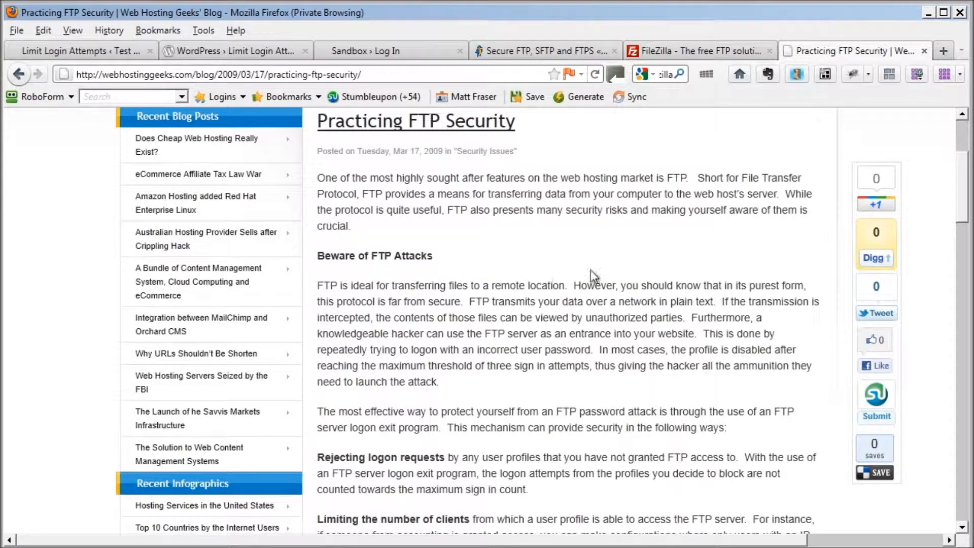
pyautogui.moveTo(467, 304)
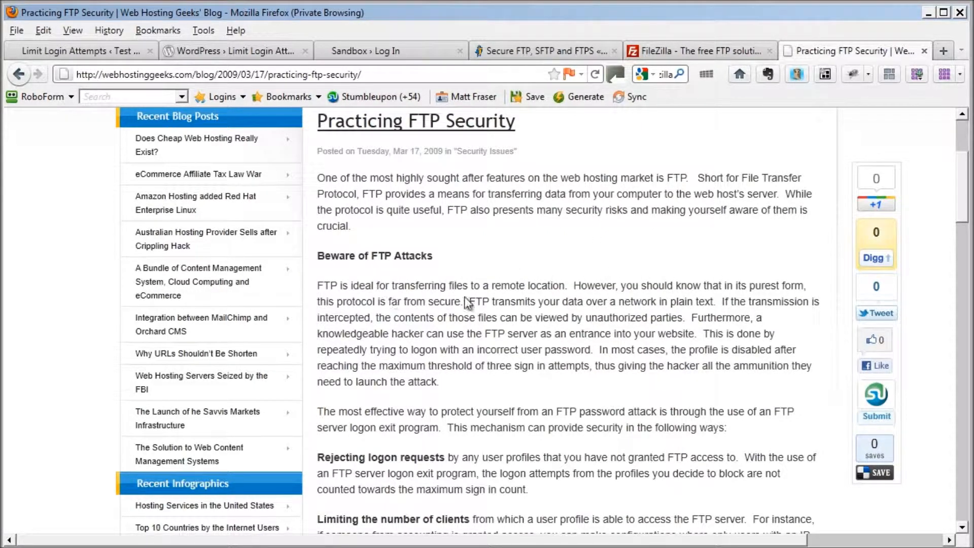
pyautogui.moveTo(505, 302)
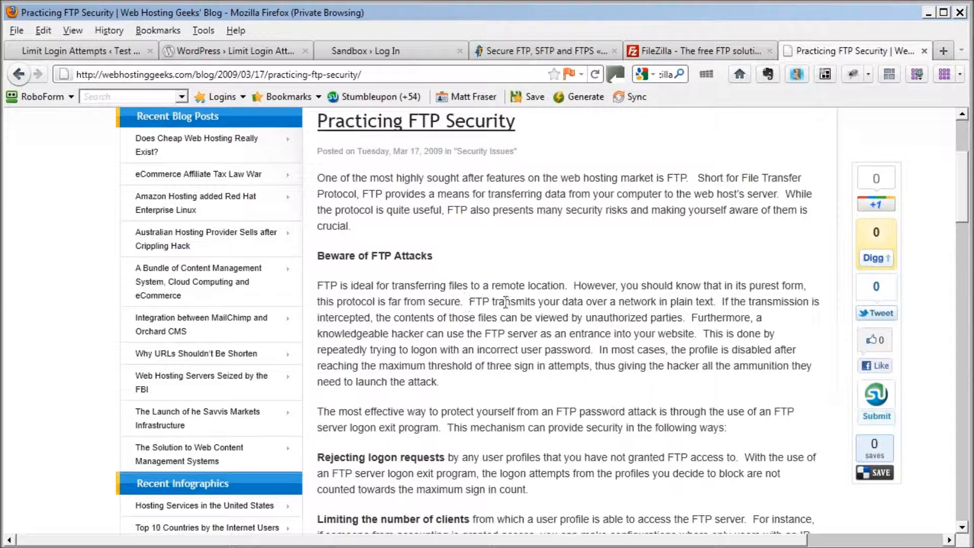
pyautogui.moveTo(609, 299)
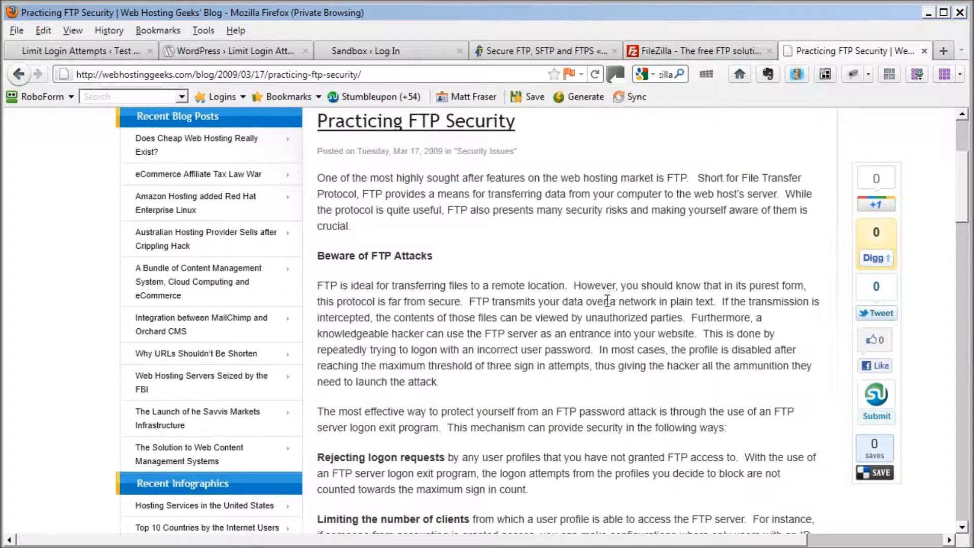
pyautogui.moveTo(711, 270)
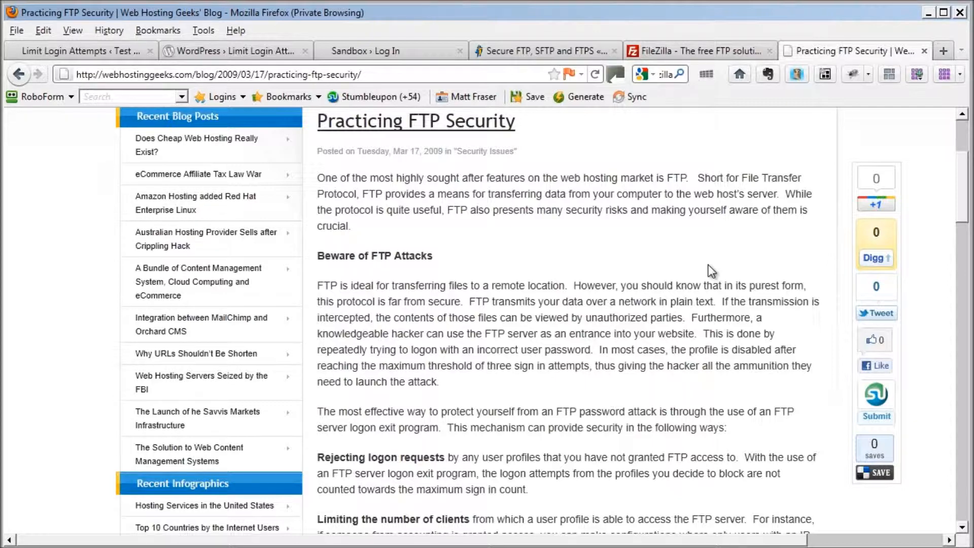
pyautogui.scroll(-3)
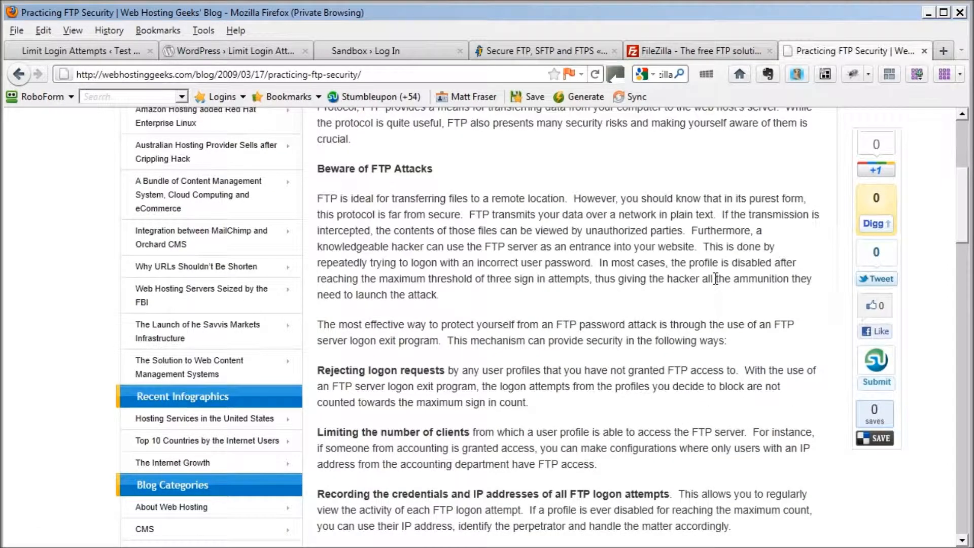
pyautogui.scroll(-3)
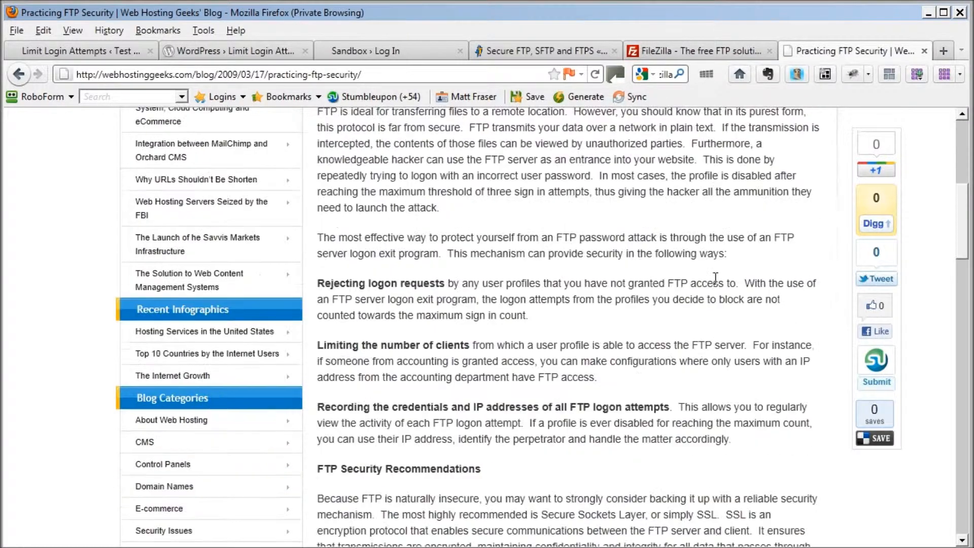
pyautogui.scroll(-3)
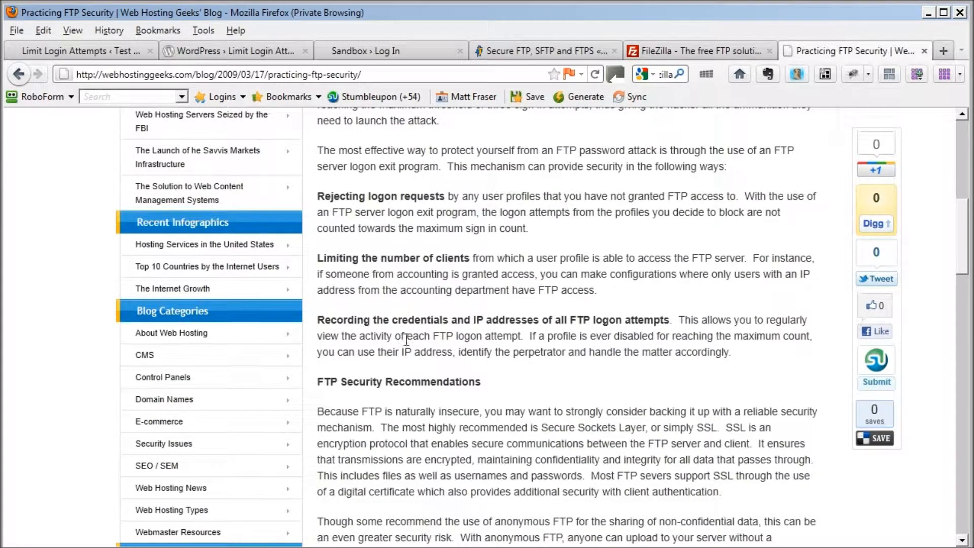
pyautogui.moveTo(568, 353)
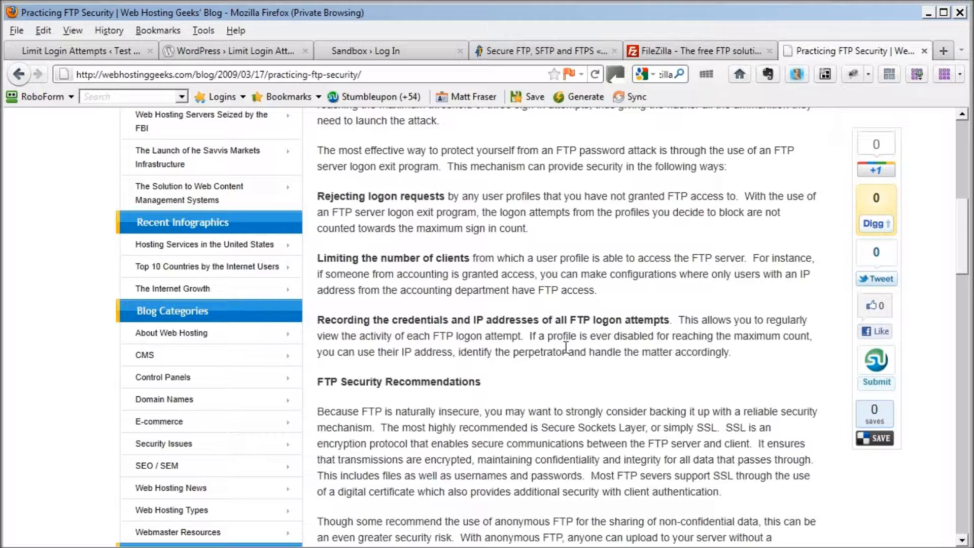
pyautogui.scroll(-3)
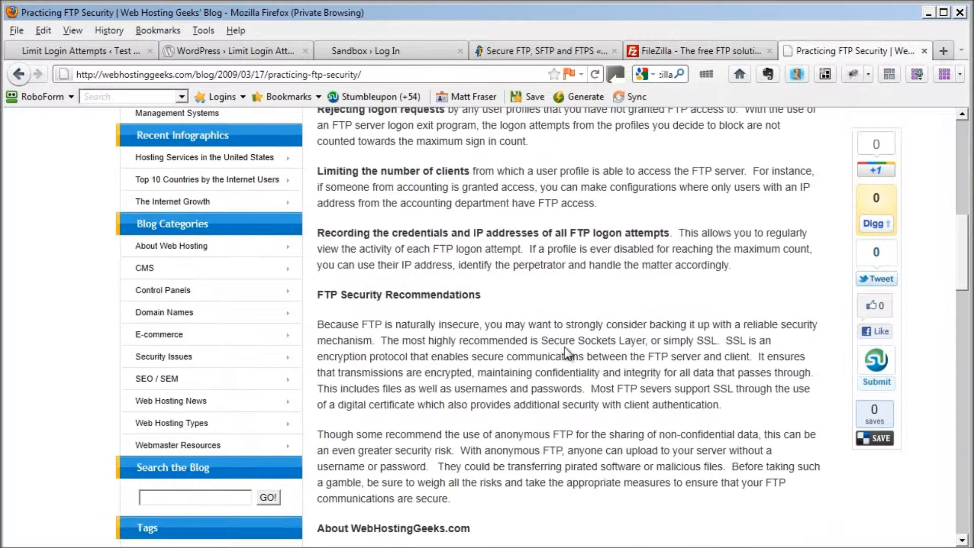
pyautogui.moveTo(604, 300)
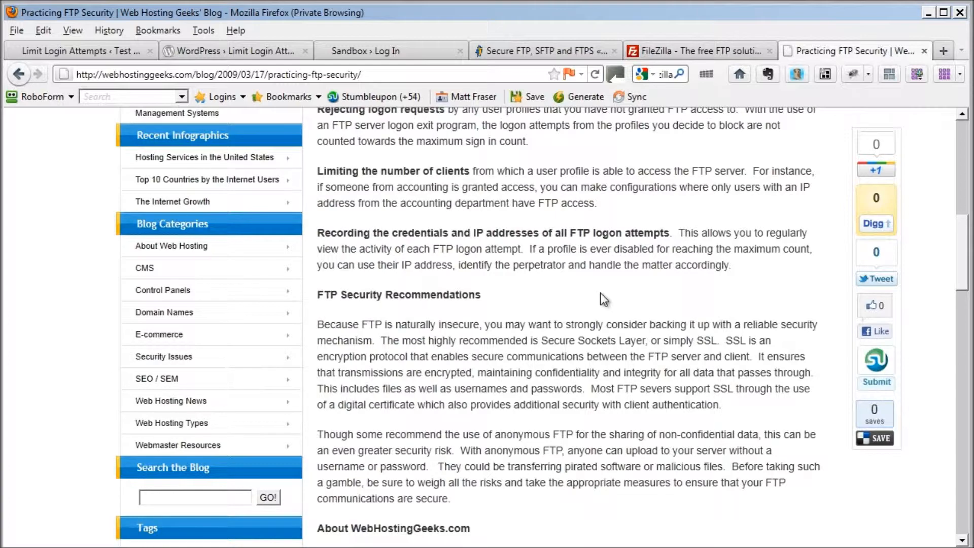
pyautogui.scroll(-3)
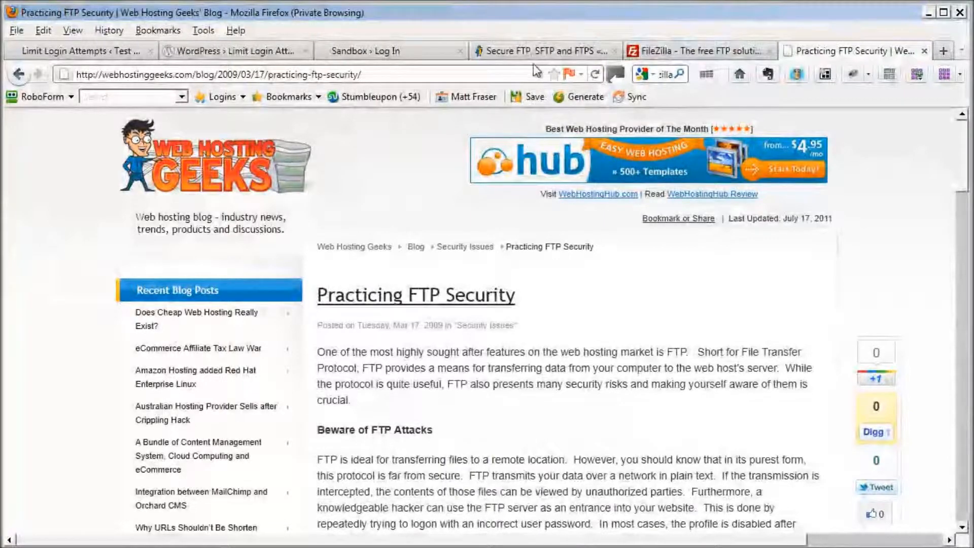
# Bring the HostGator Secure FTP article to its SFTP host, username, password and port details.
pyautogui.click(543, 51)
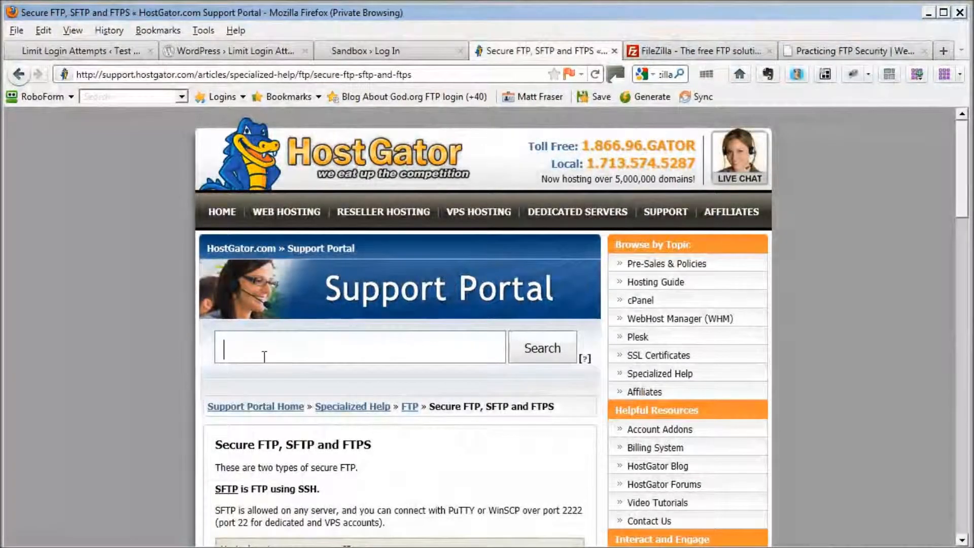
pyautogui.scroll(-3)
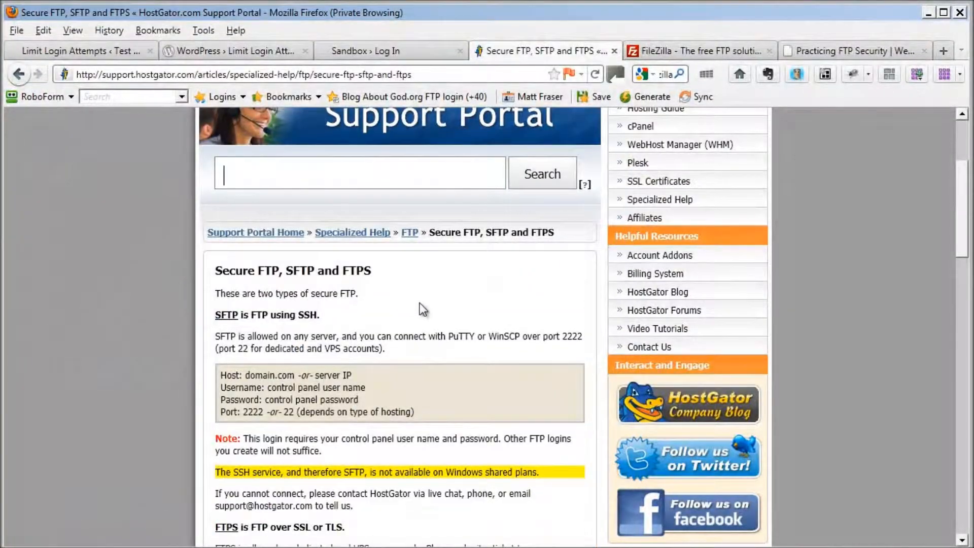
pyautogui.scroll(-3)
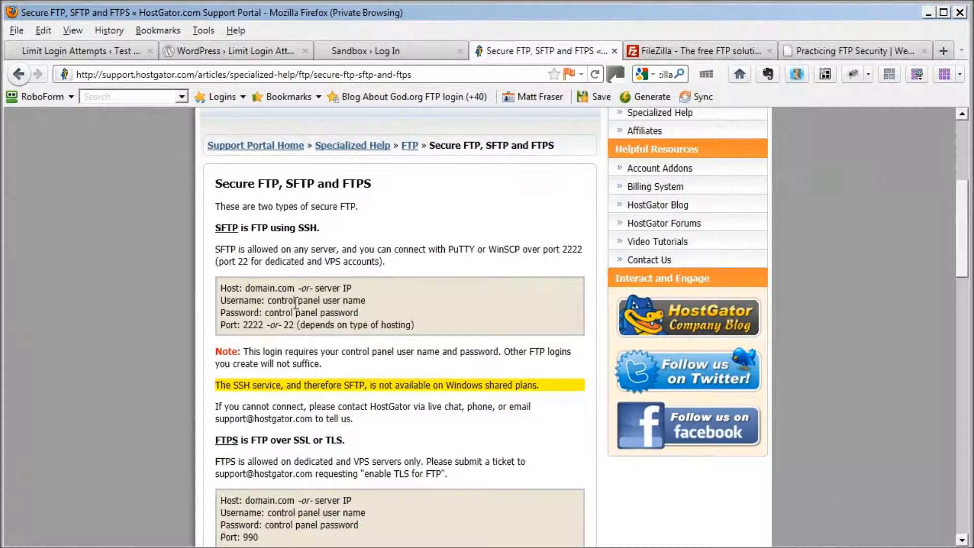
pyautogui.moveTo(275, 324)
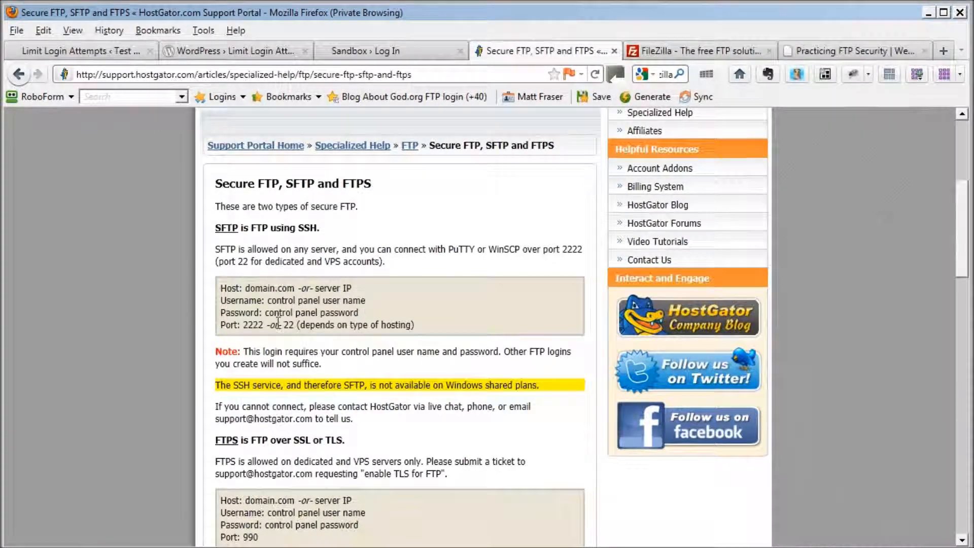
pyautogui.moveTo(252, 341)
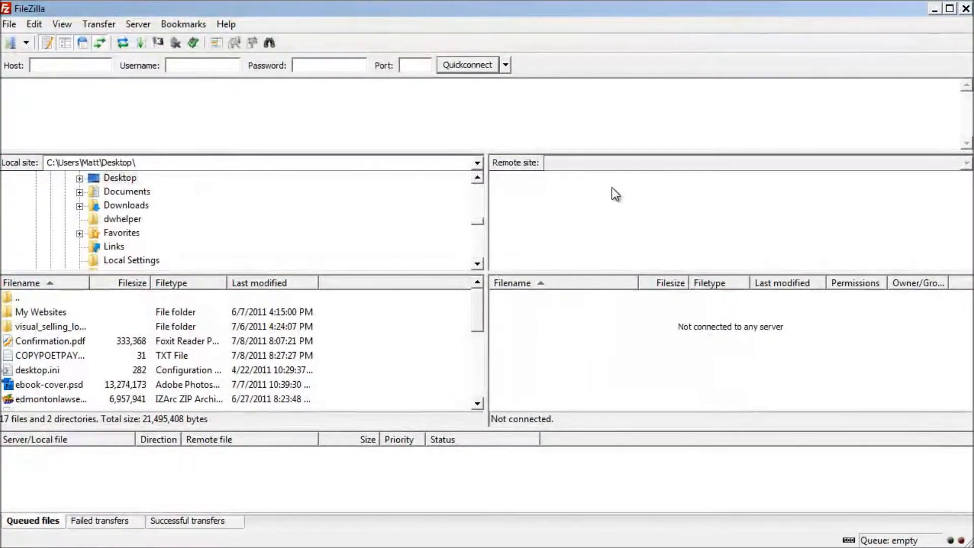
pyautogui.moveTo(9, 41)
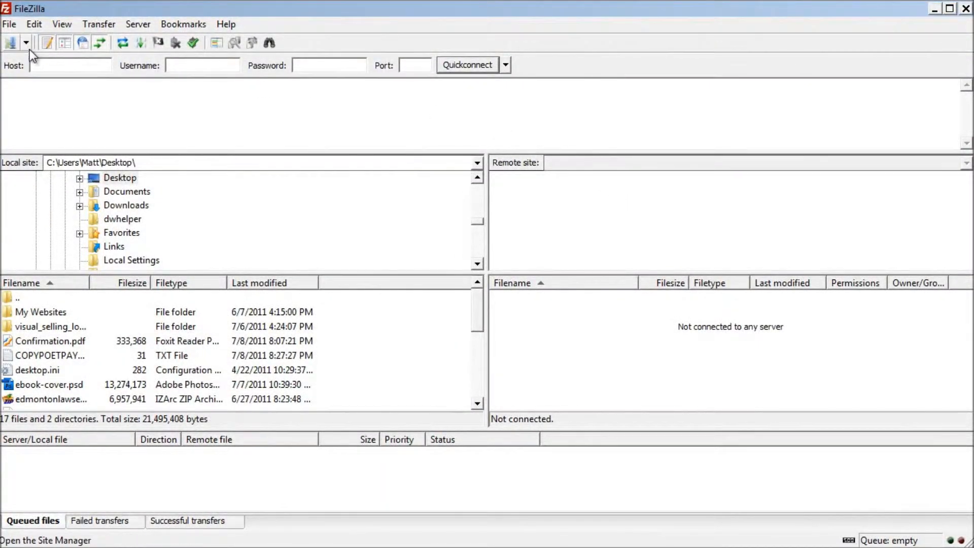
# Bring up the Site Manager from FileZilla's File menu, listing the saved plain-FTP site.
pyautogui.click(11, 25)
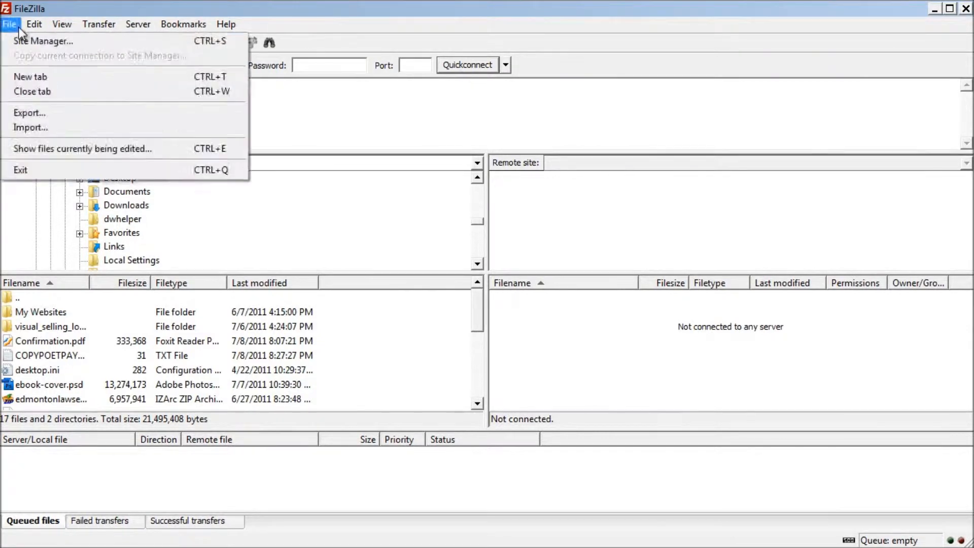
pyautogui.click(34, 40)
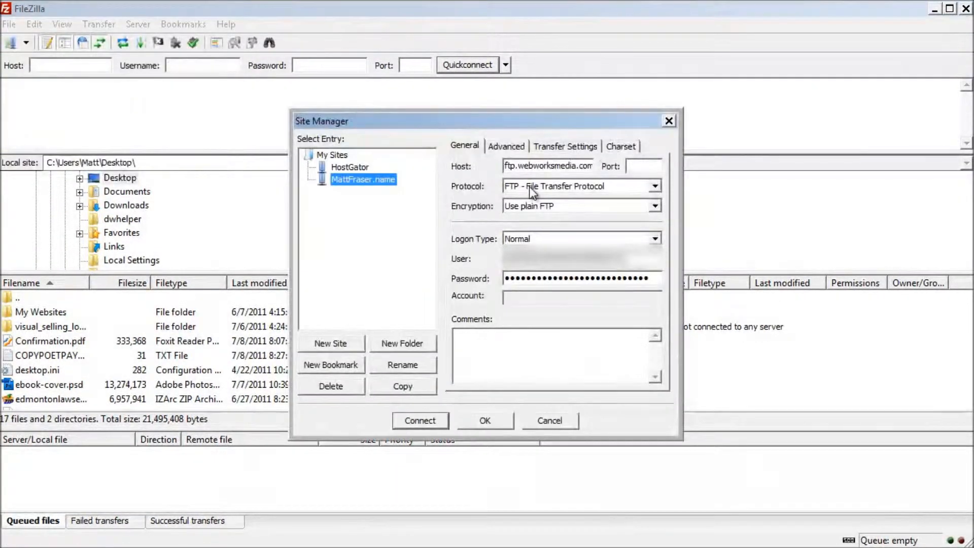